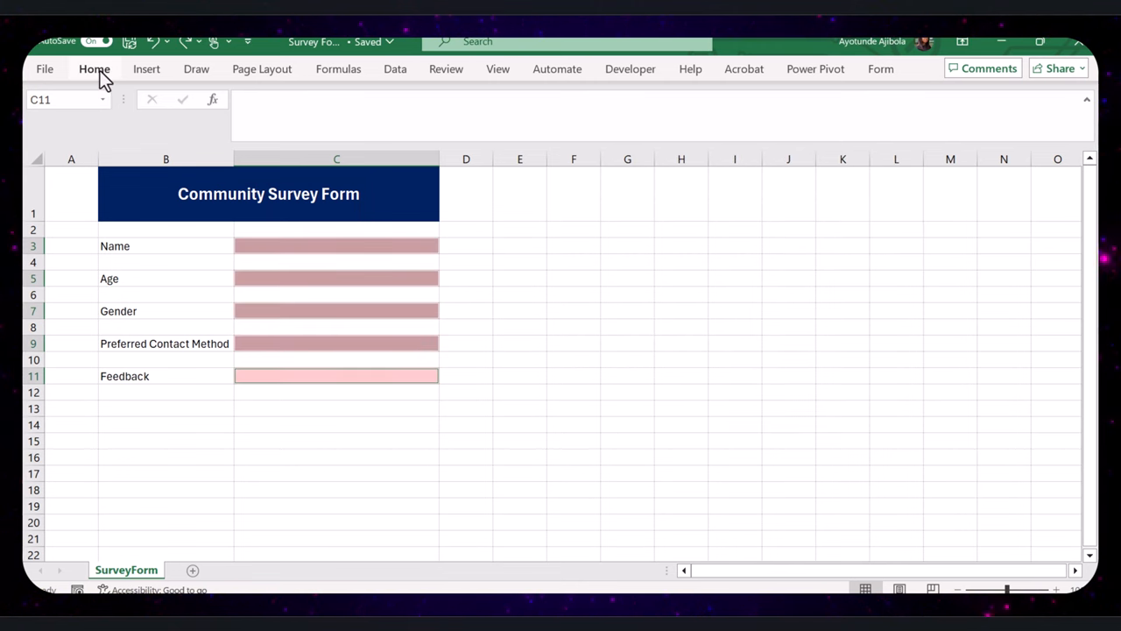
Apply borders to the survey answer cells C3:C11 from the Home ribbon.
{"action": "left_click", "coordinate": [702, 133]}
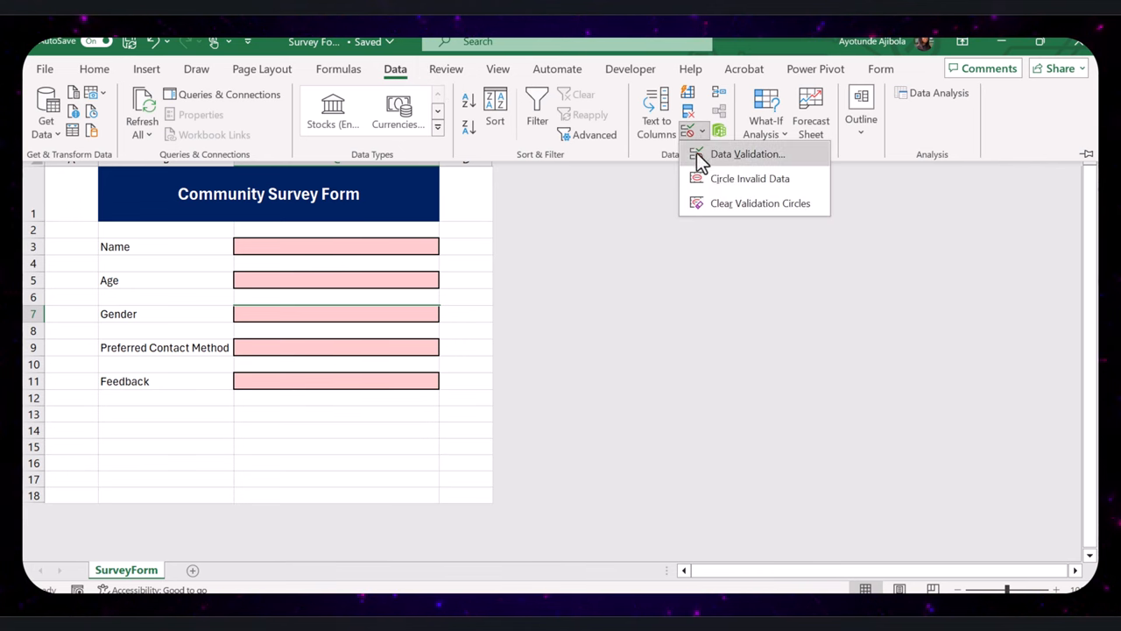
Restrict the Gender cell C7 to a dropdown list of Male, Female and other options.
{"action": "left_click", "coordinate": [746, 154]}
{"action": "type", "text": "Male,Female,a"}
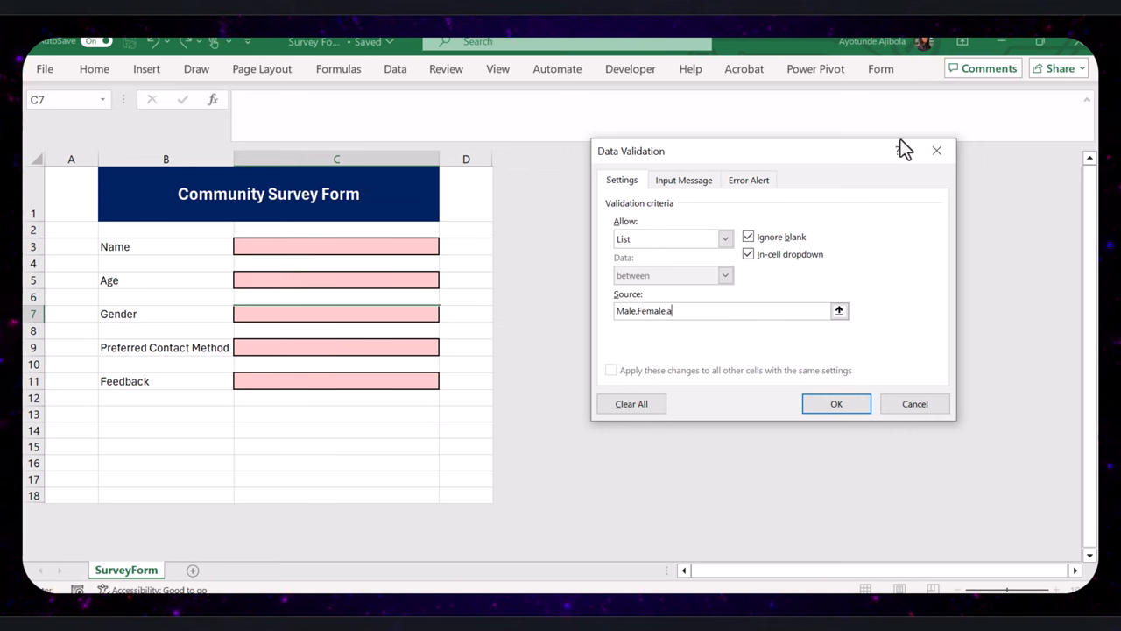
{"action": "left_click", "coordinate": [835, 402]}
{"action": "type", "text": "=IF(C11=\"\",\"Please provide your feedback\",\""}
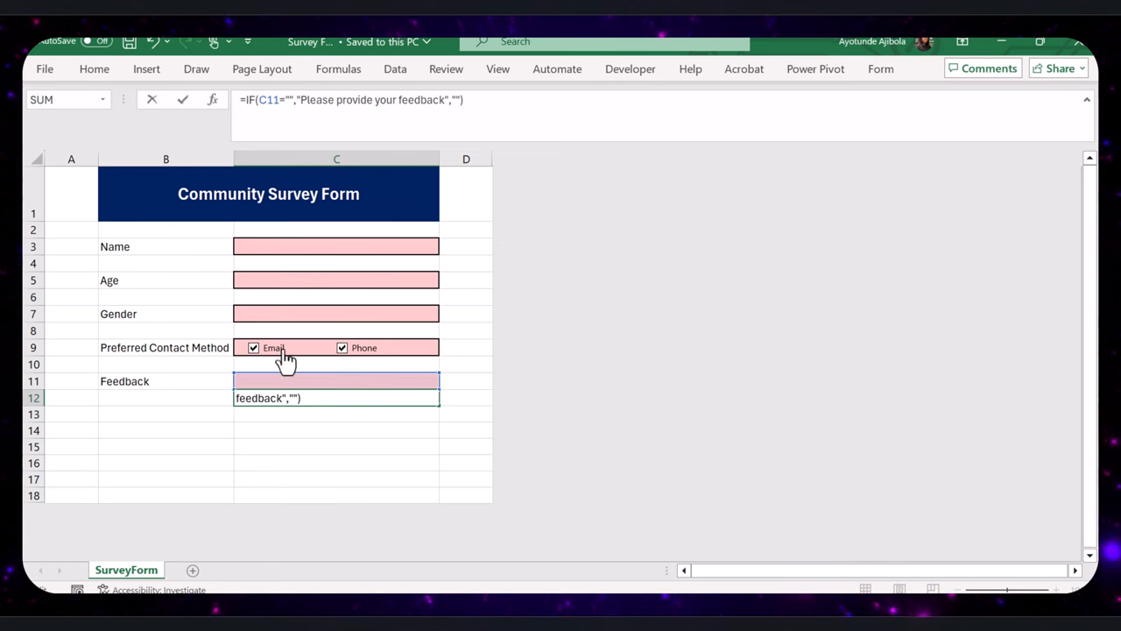
Enter 'Hello' as sample text while setting up the feedback reminder in C12.
{"action": "type", "text": "Hello"}
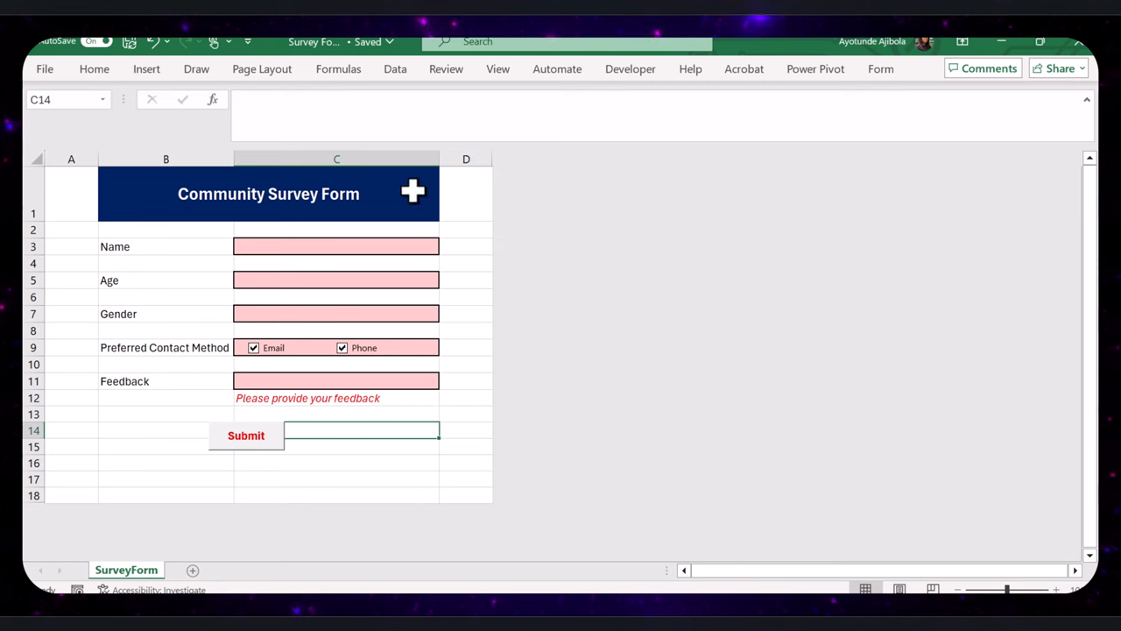
{"action": "left_click", "coordinate": [202, 569]}
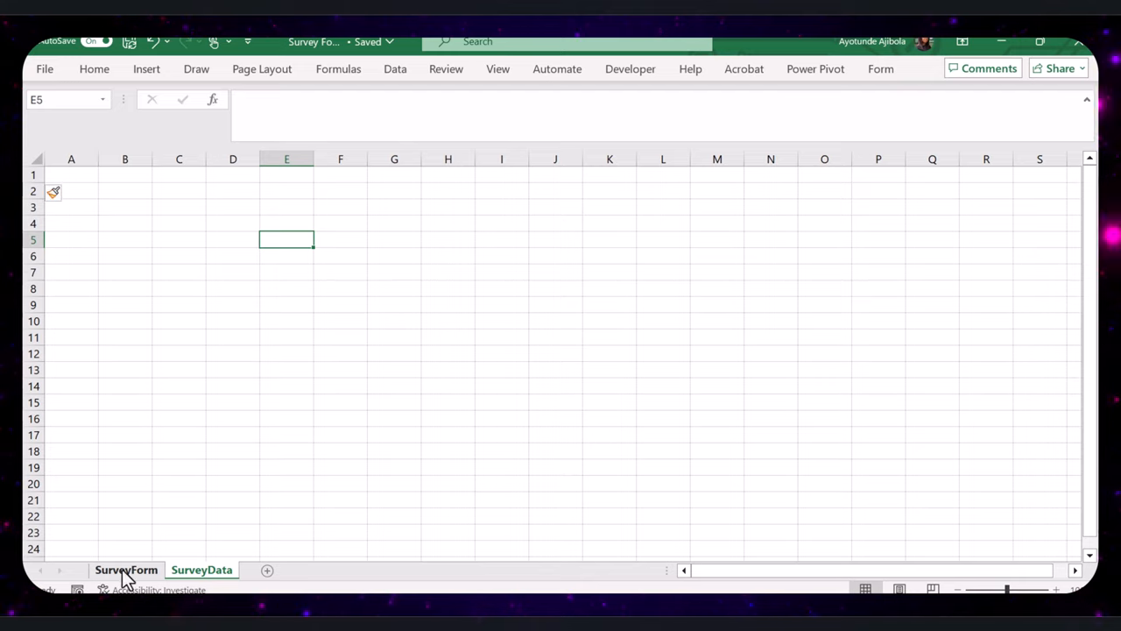
Switch from the SurveyData sheet back to the SurveyForm sheet.
{"action": "left_click", "coordinate": [126, 569]}
{"action": "type", "text": "Great"}
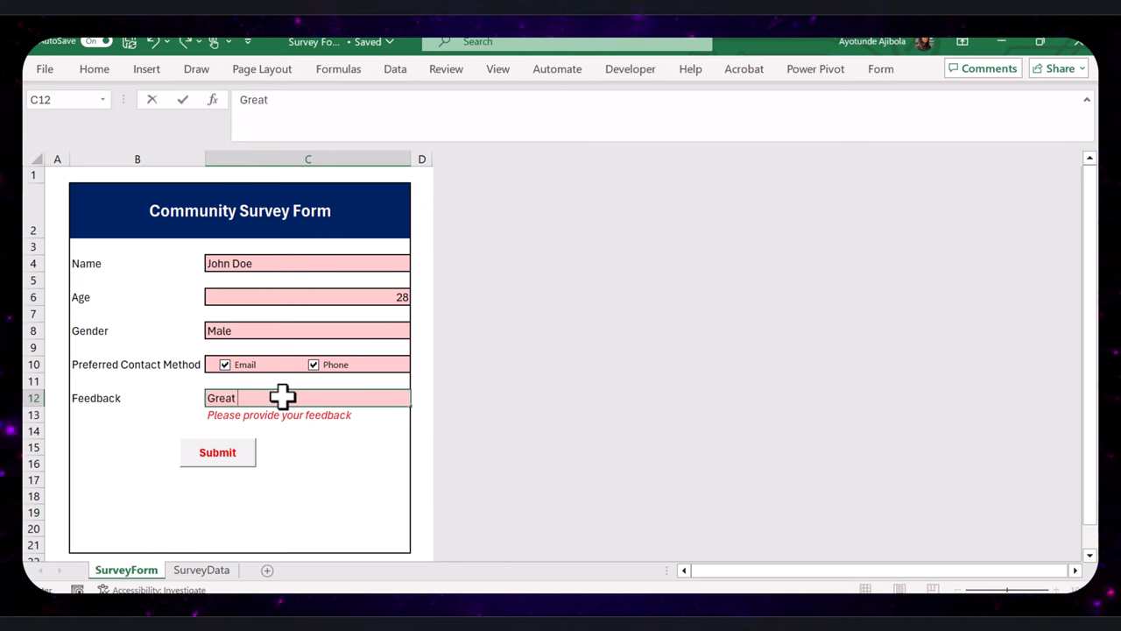